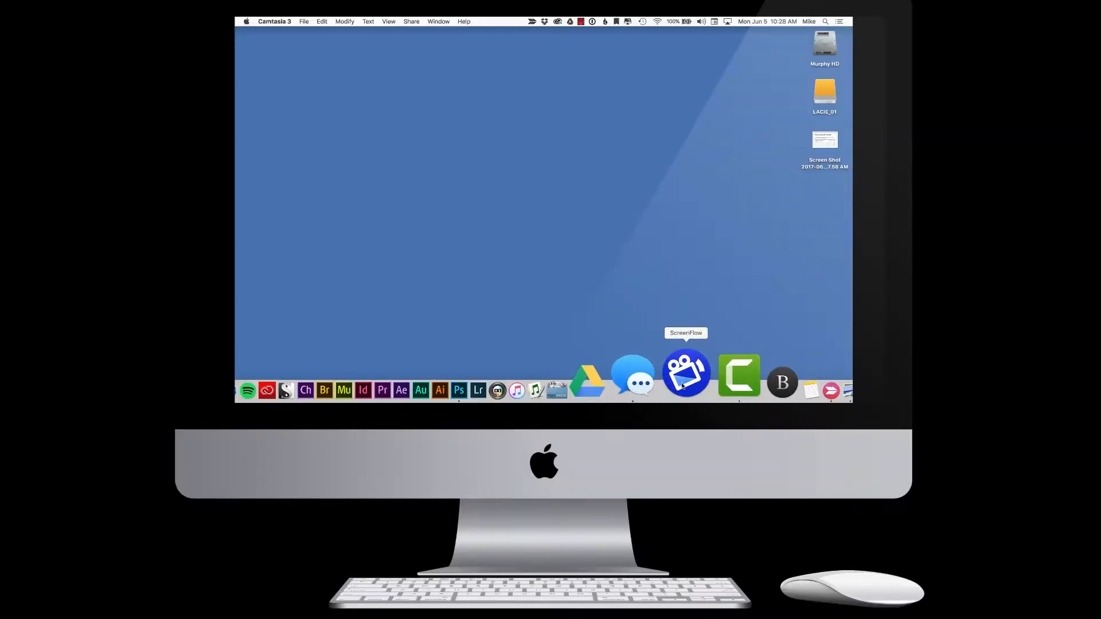
Launch ScreenFlow from the Dock to reach the New Recording panel
click(686, 372)
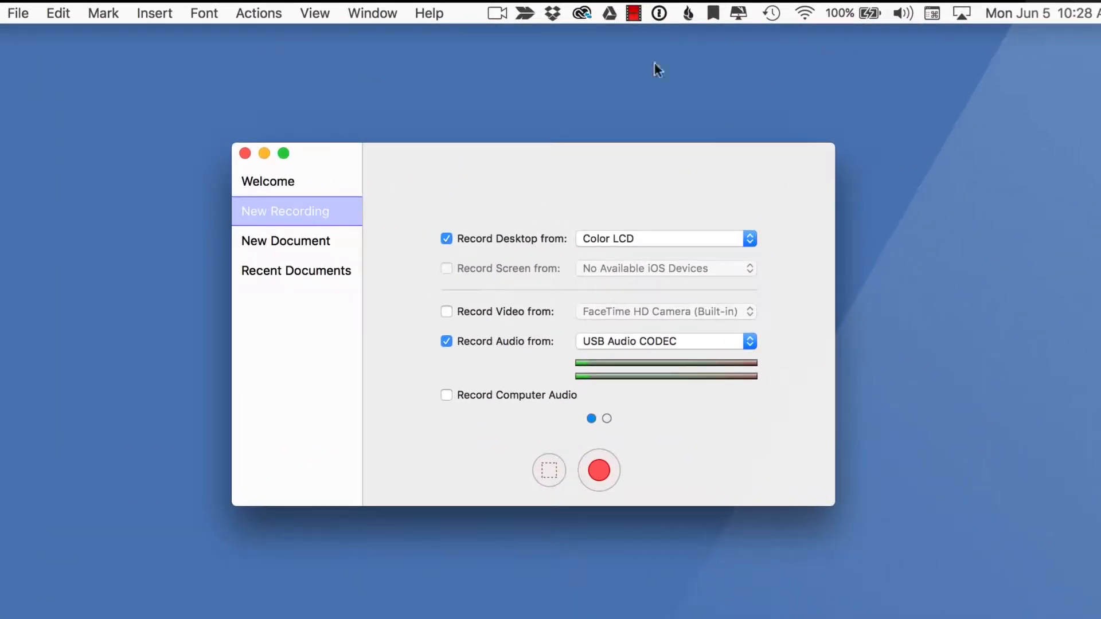
Turn off Record Desktop and keep USB Audio CODEC as the audio source
click(496, 13)
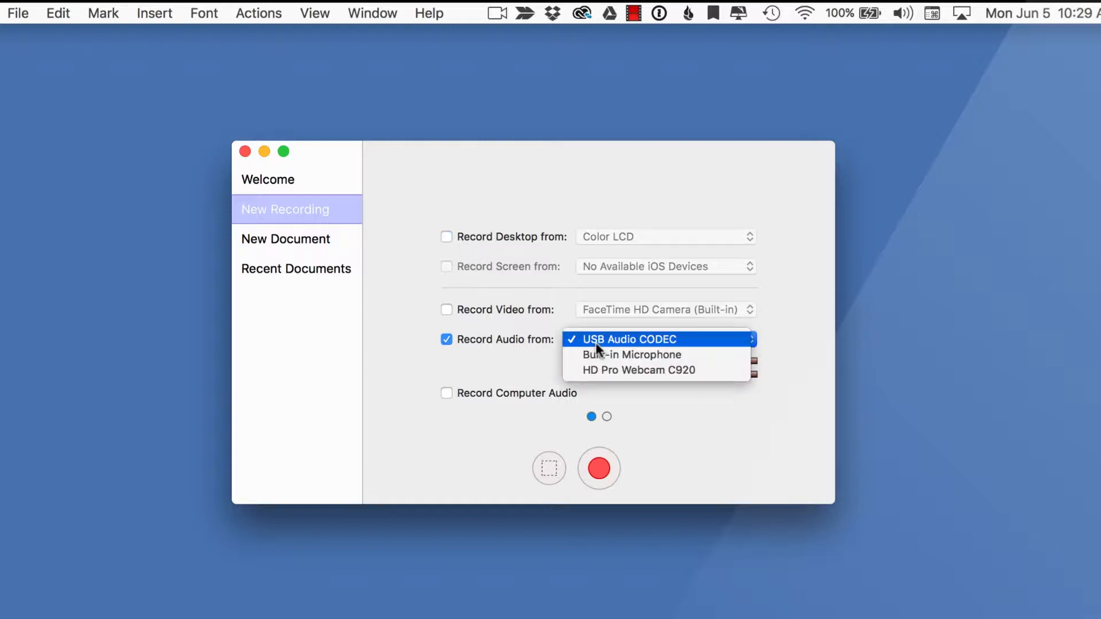
click(627, 339)
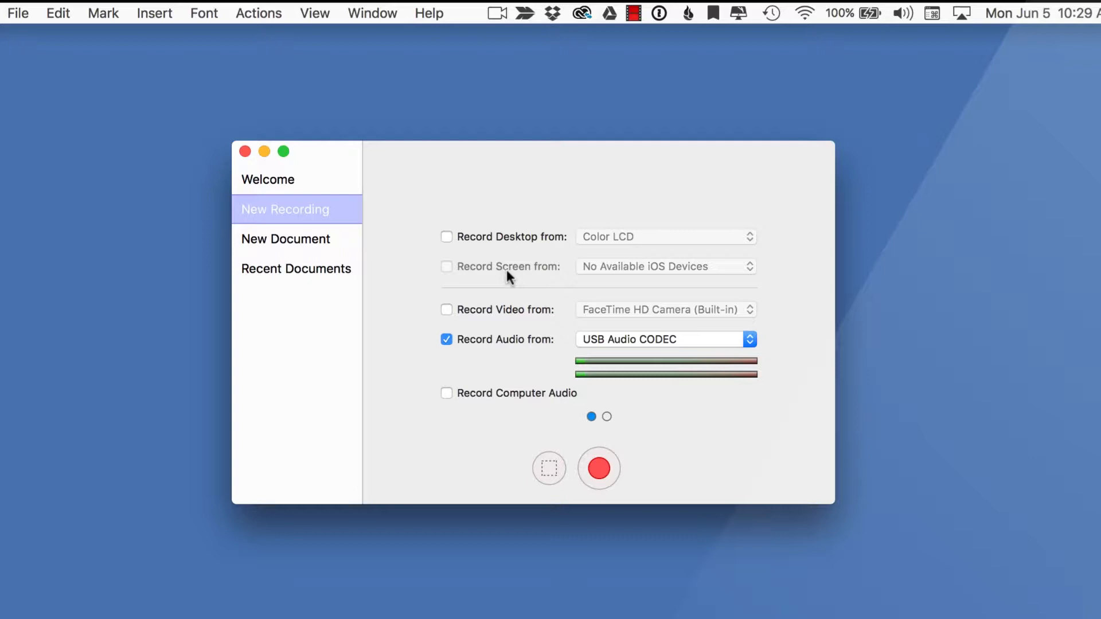
mouse_move(497, 274)
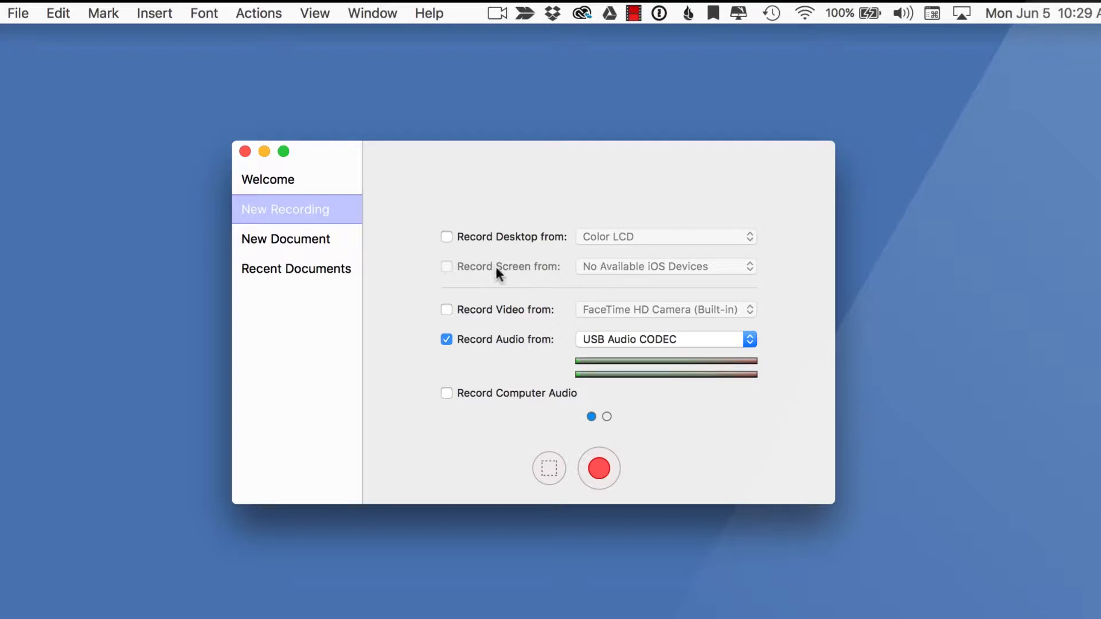
mouse_move(466, 270)
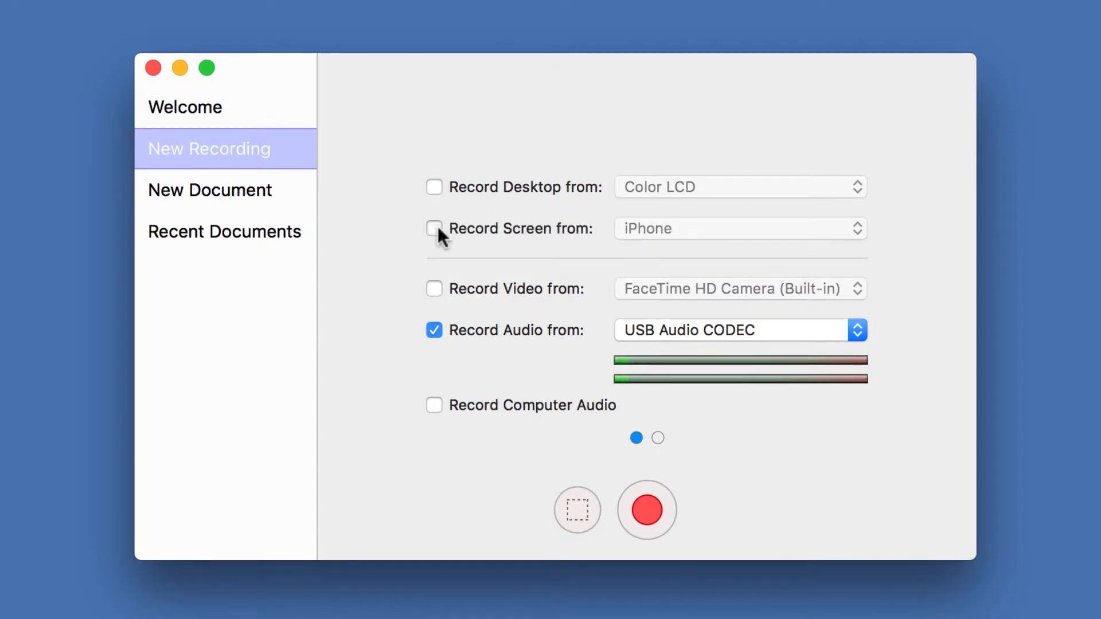
Enable Record Screen from with the connected iPhone as the source
click(433, 229)
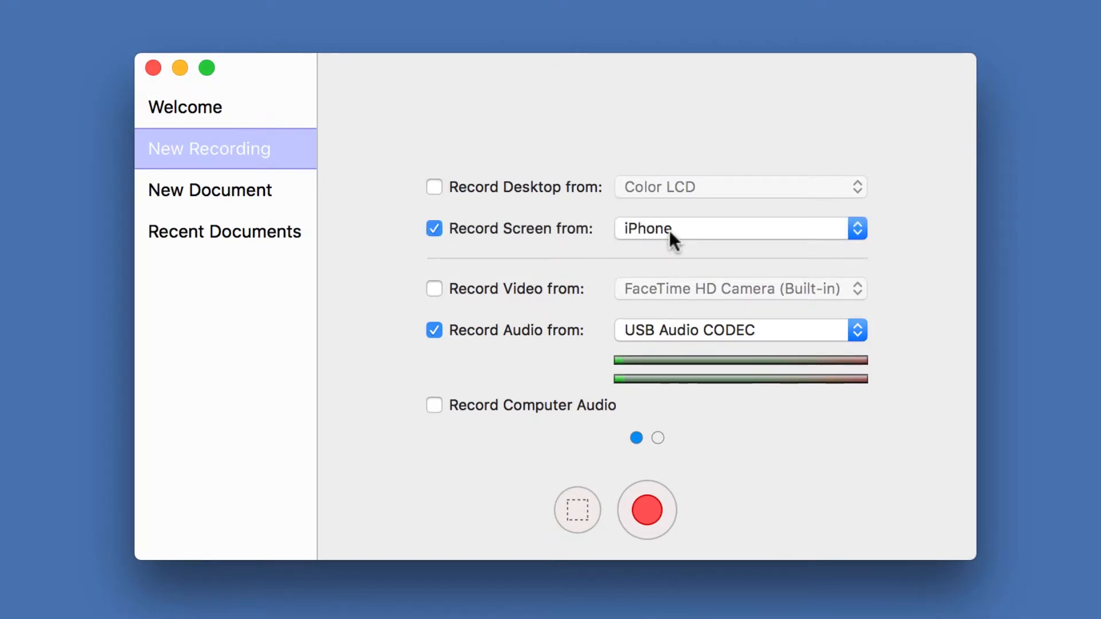
mouse_move(622, 239)
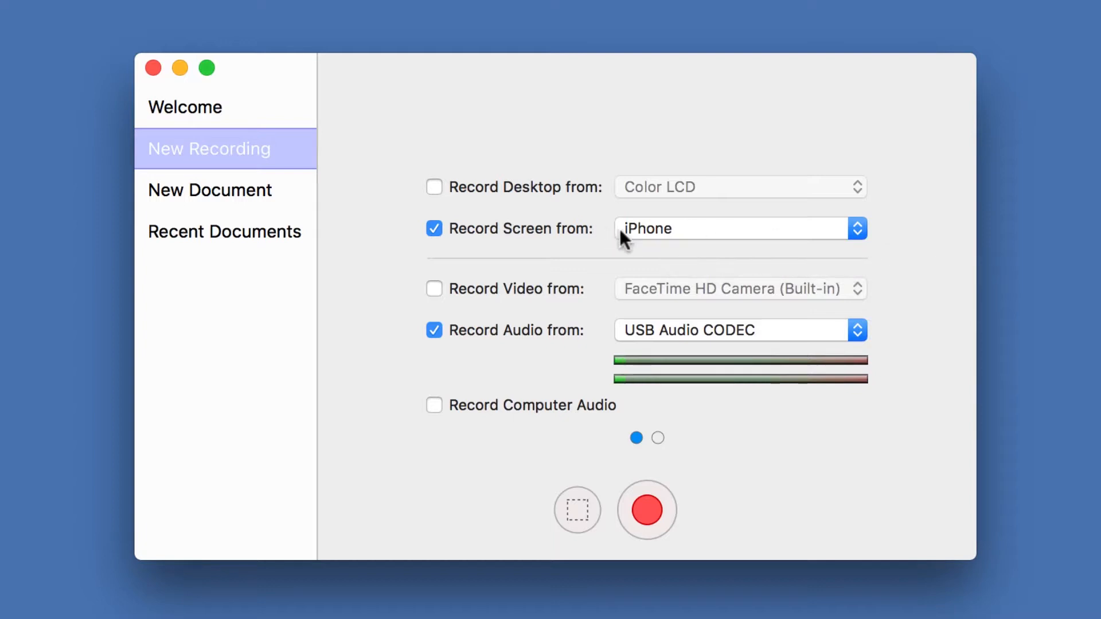
mouse_move(589, 336)
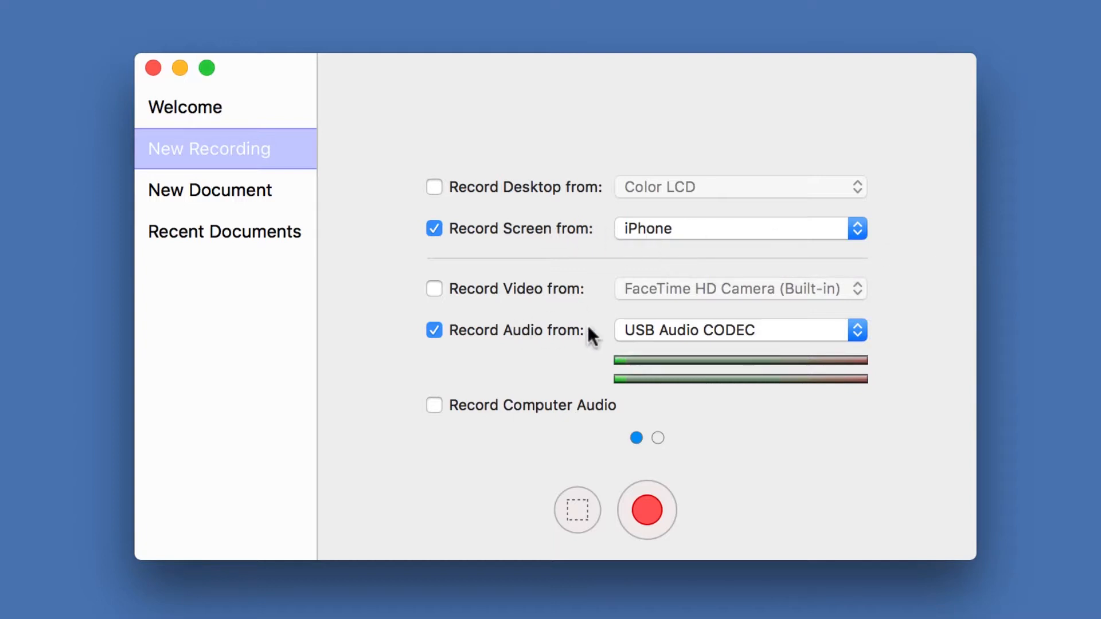
mouse_move(637, 336)
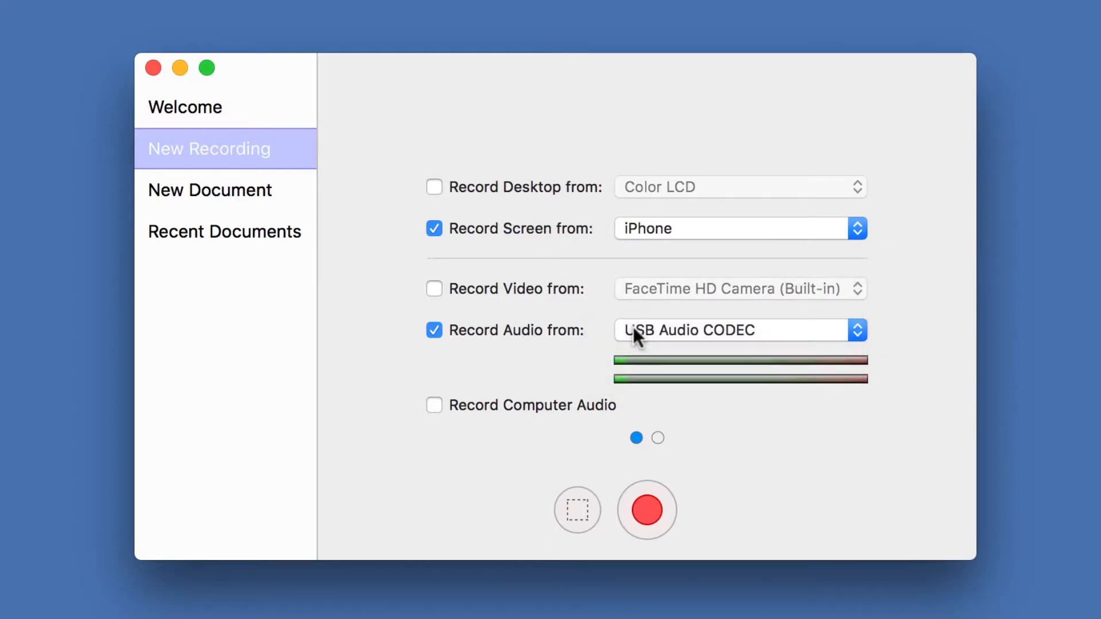
mouse_move(765, 439)
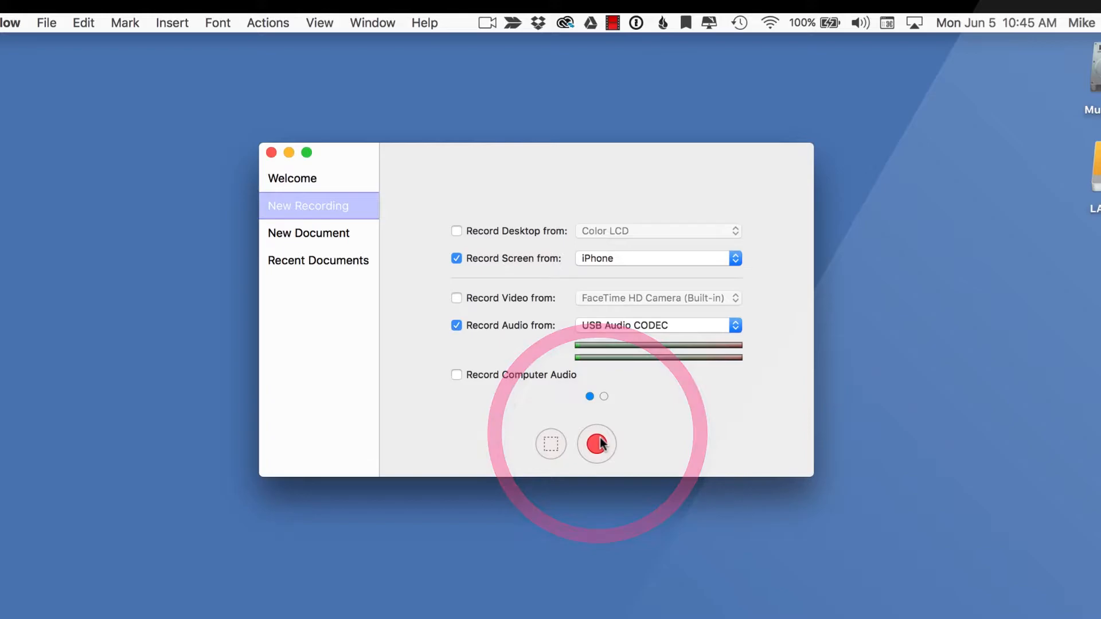
Begin recording the iPhone screen with the red Record button
click(597, 443)
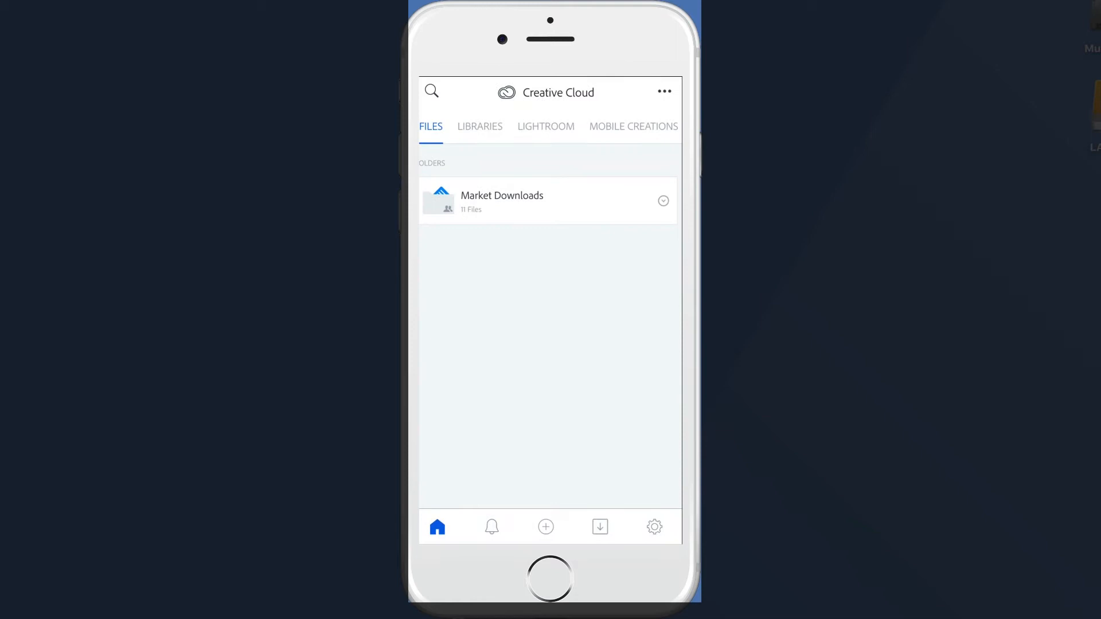
Stop the recording from the menu bar and create a new document from it
click(516, 18)
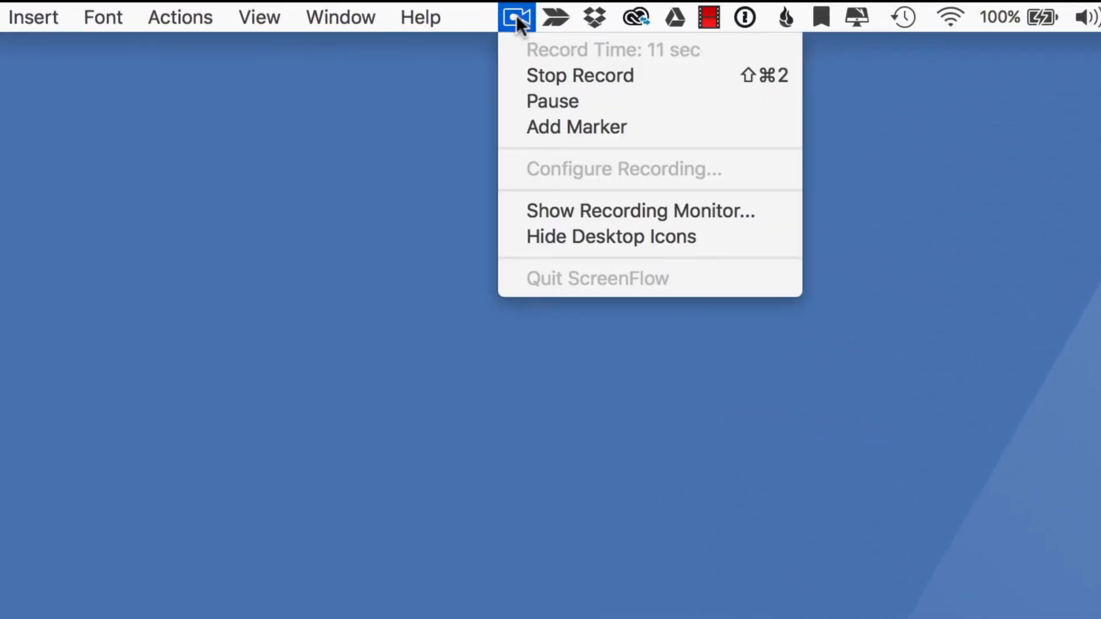
click(579, 75)
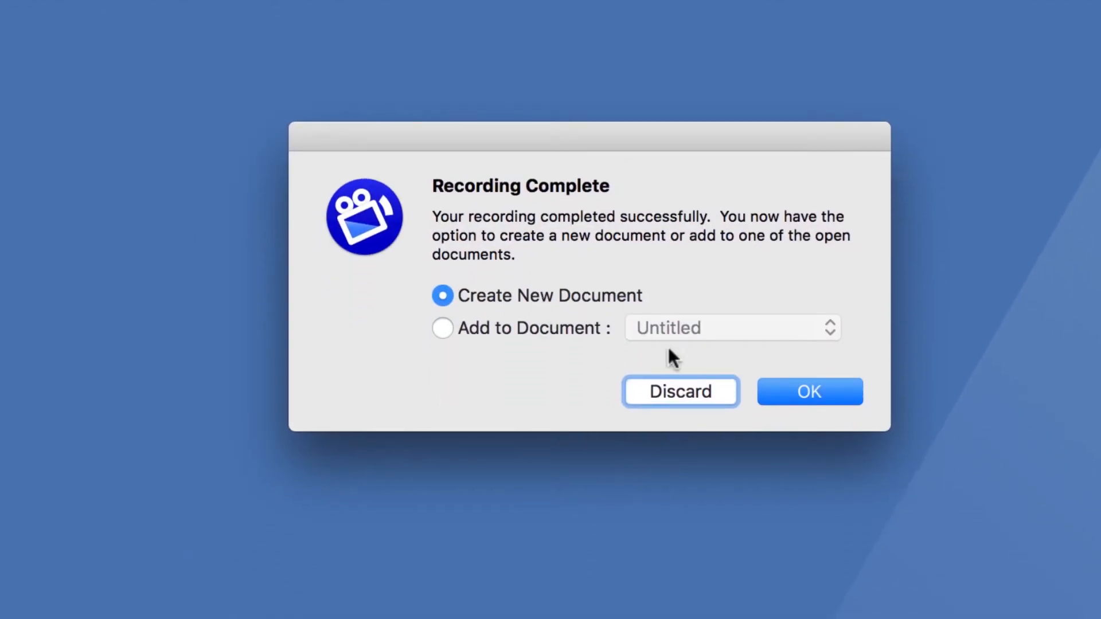
click(809, 391)
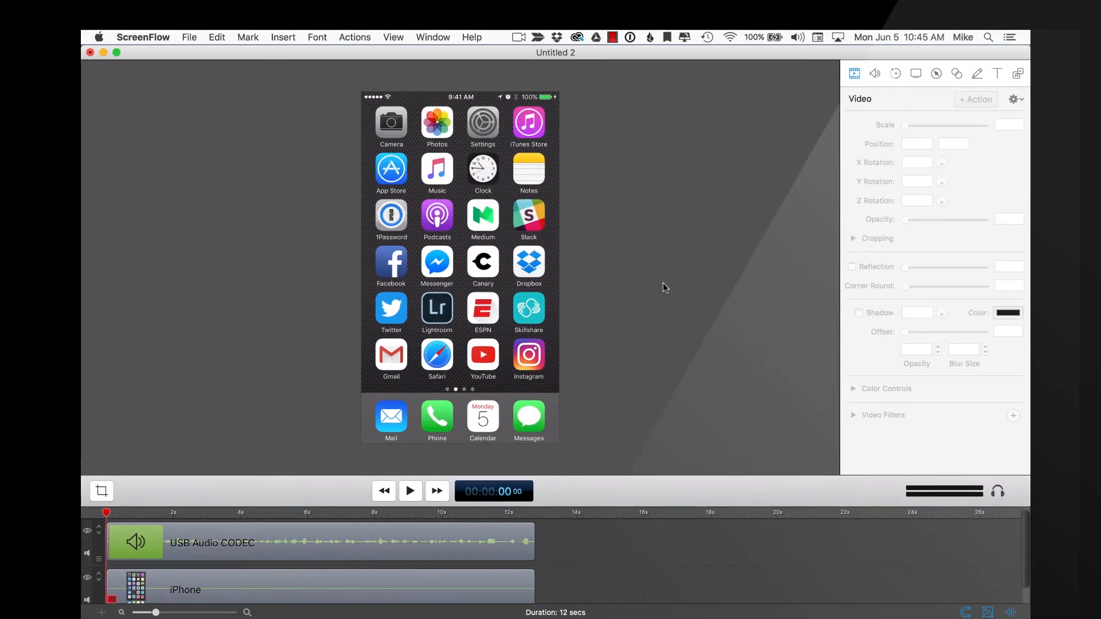